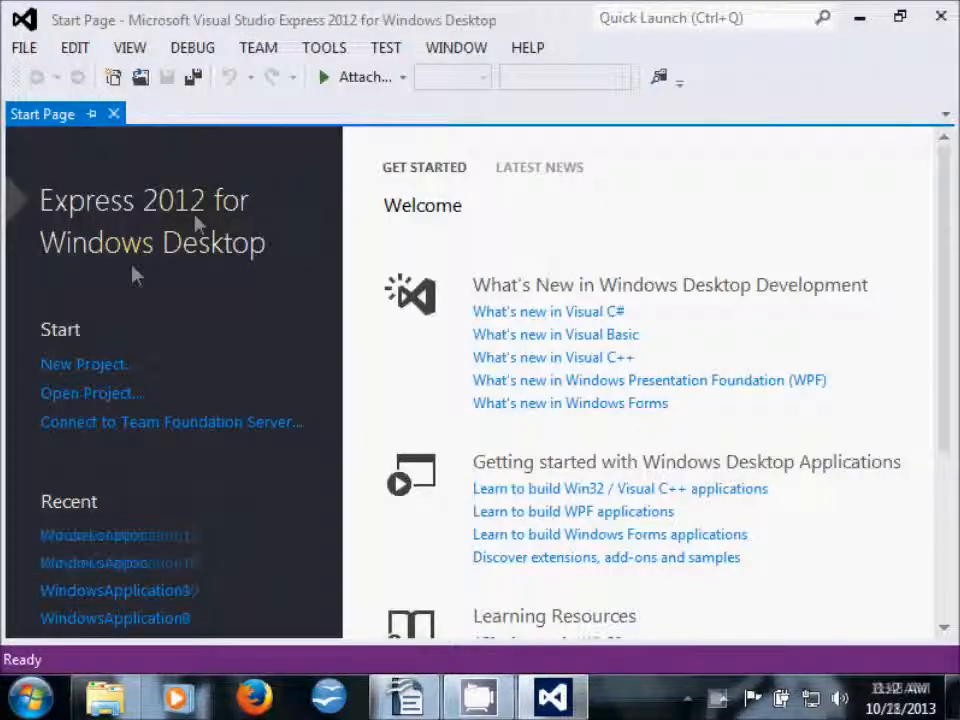
Step: Launch the screen magnifier, then create a Visual Basic Windows Forms Application project, WindowsApplication12
click(35, 695)
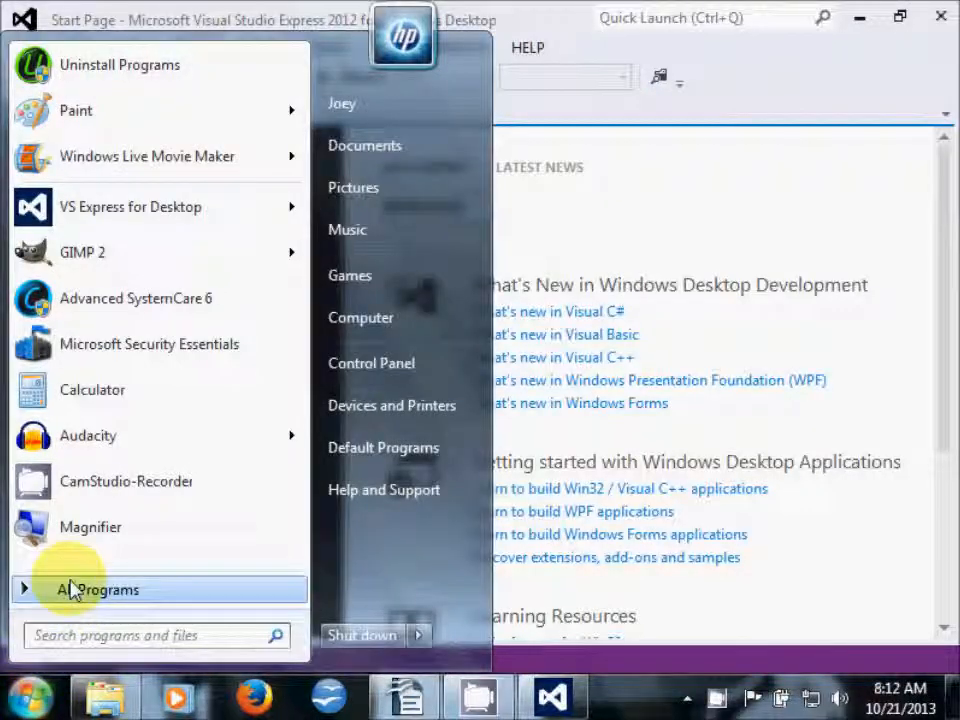
mouse_move(115, 527)
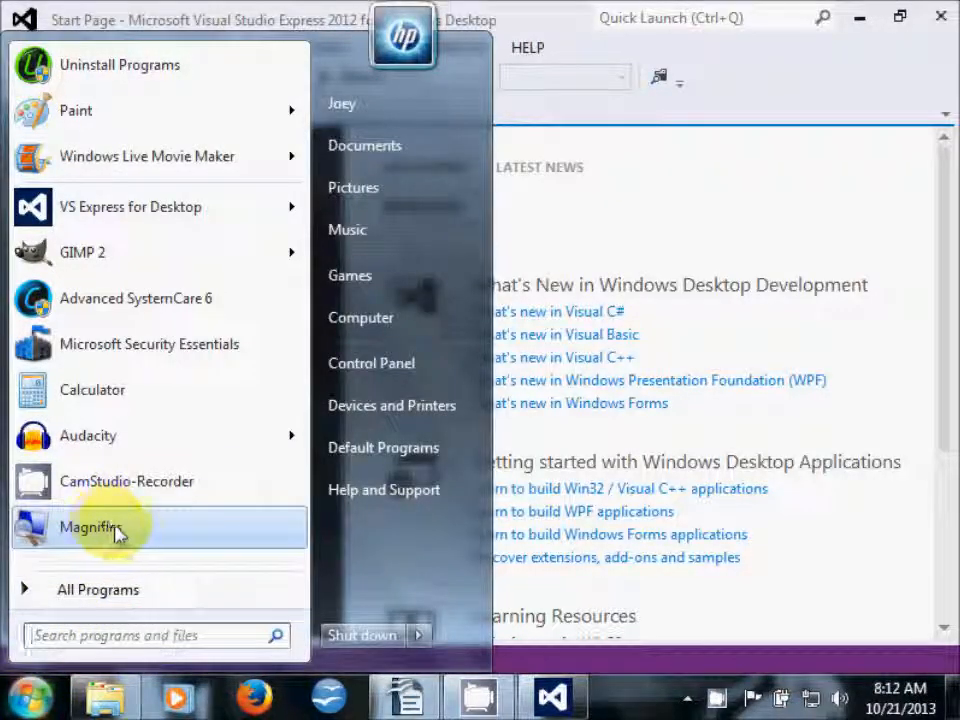
click(88, 527)
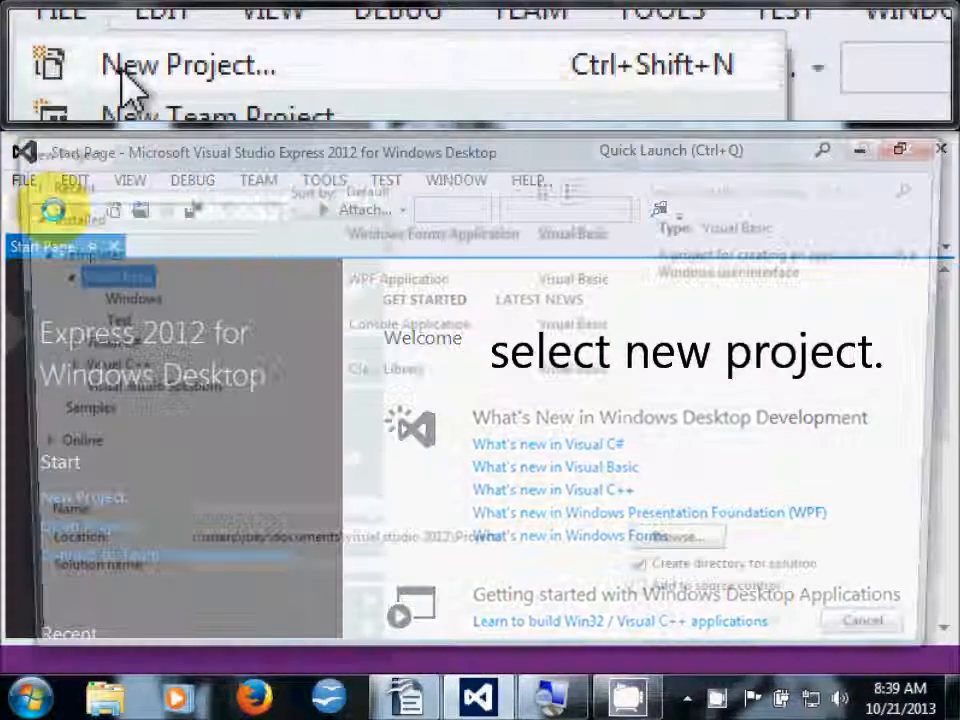
click(186, 63)
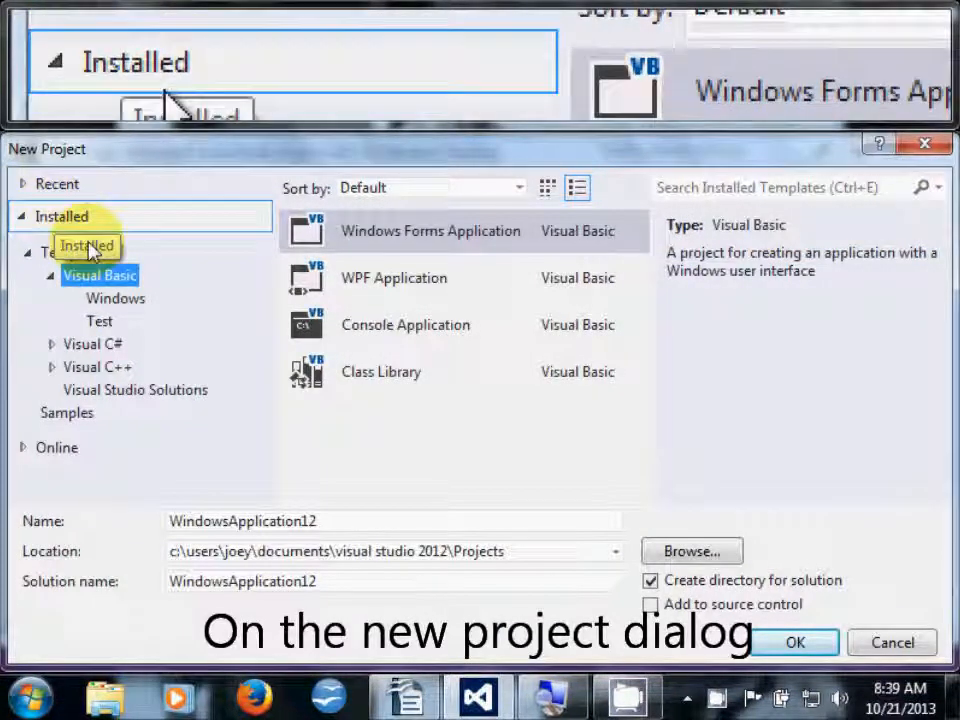
click(99, 275)
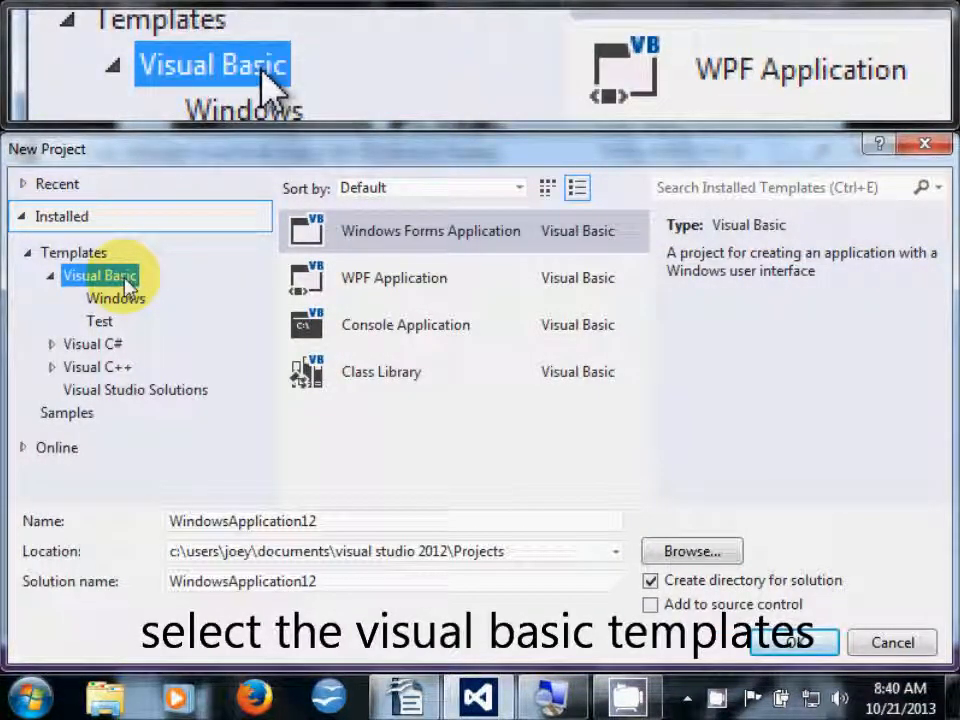
click(430, 231)
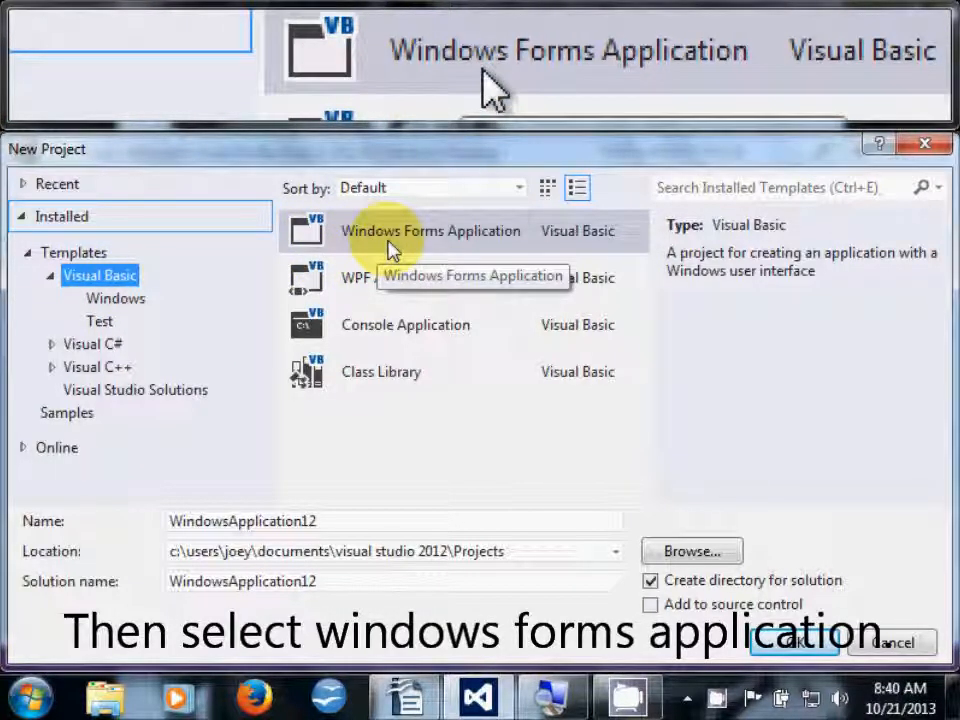
click(430, 230)
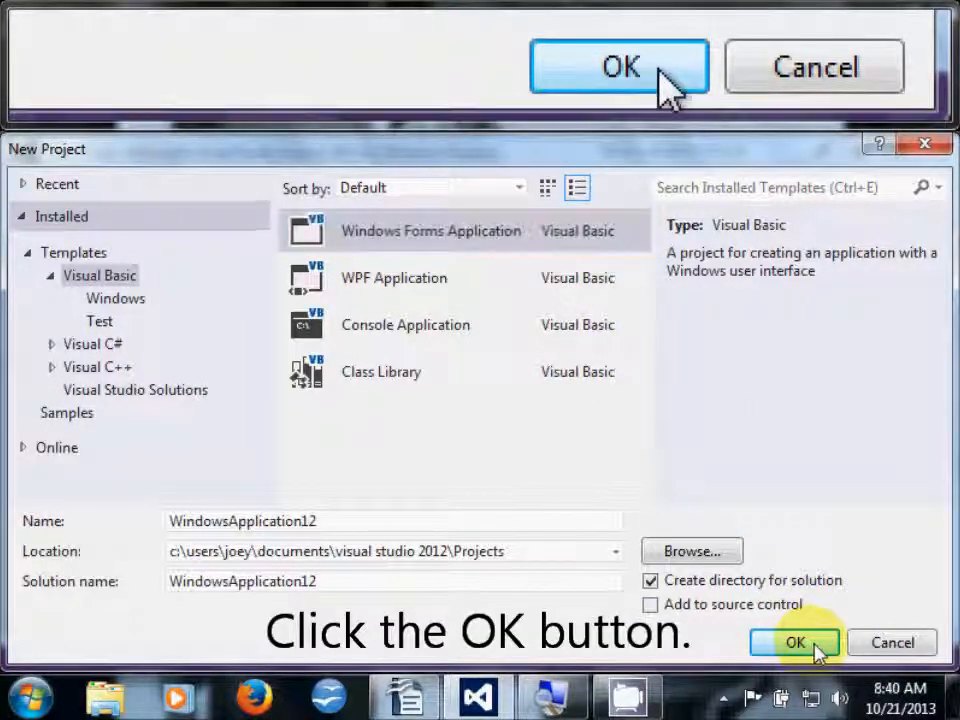
click(795, 642)
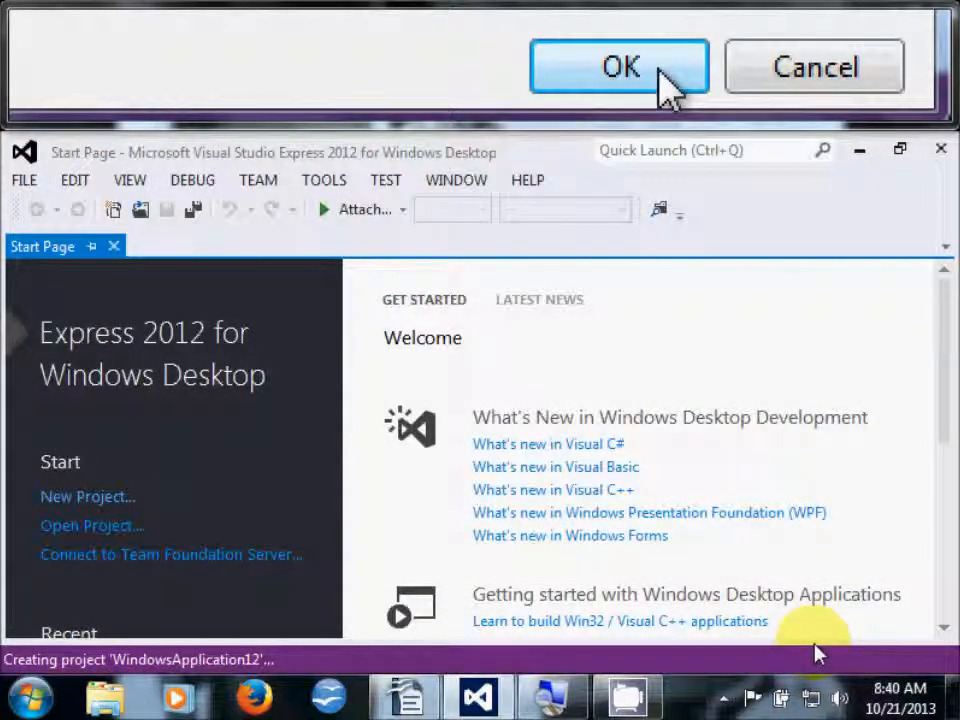
Step: Open Form1's code view and pick MouseMove from the form's events list
click(619, 66)
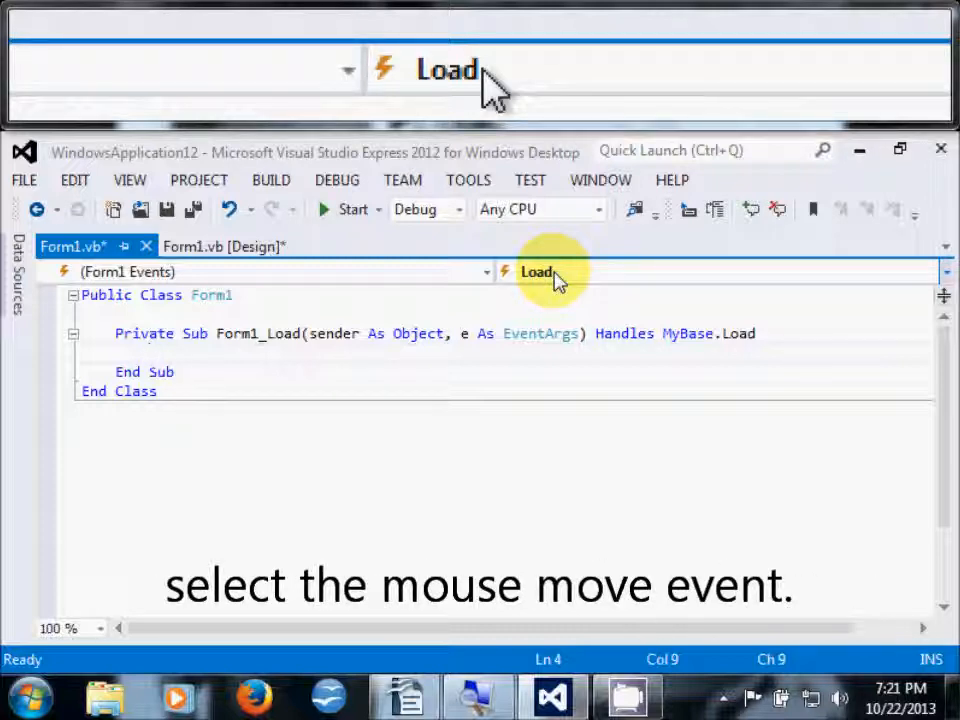
click(536, 271)
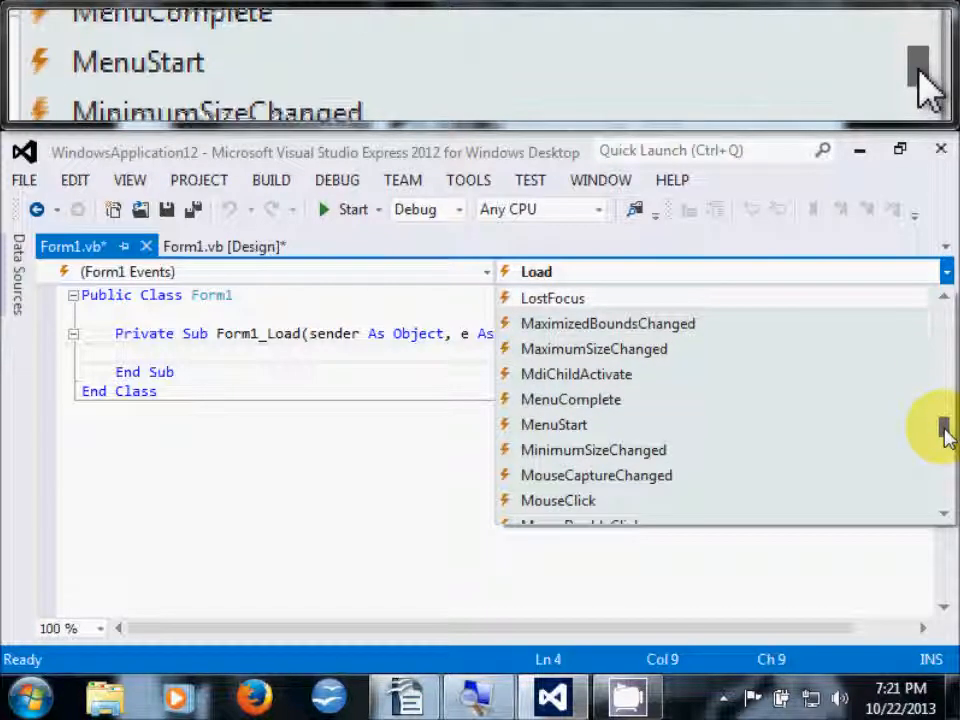
scroll(down, 3)
text(m)
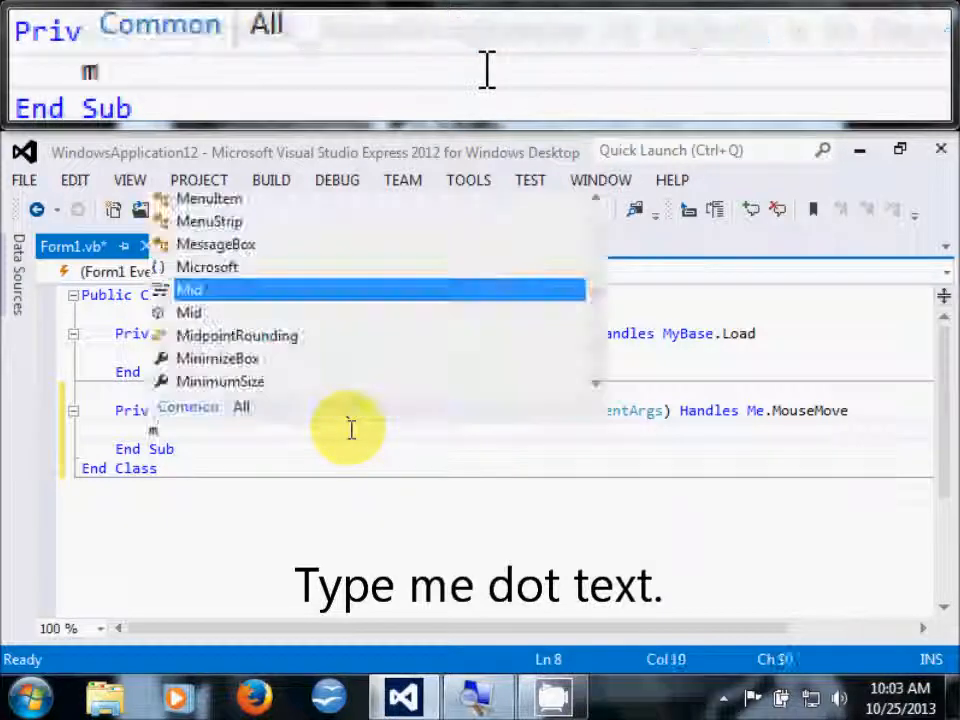
Step: Write Me.Text = e.Location.ToString in Form1_MouseMove with IntelliSense, then save
text(e)
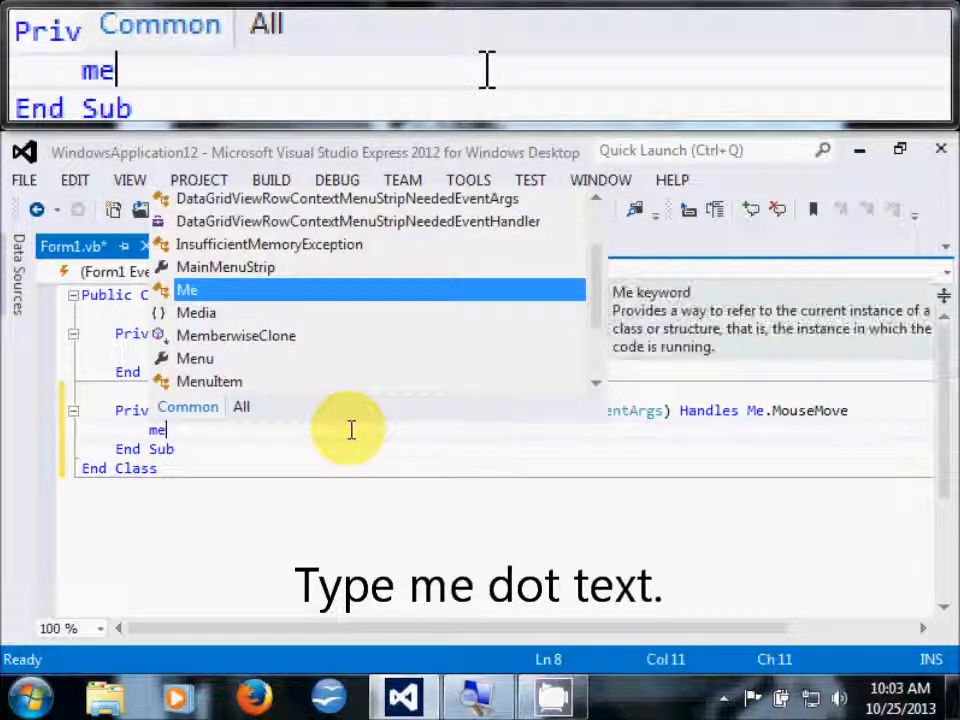
text(.)
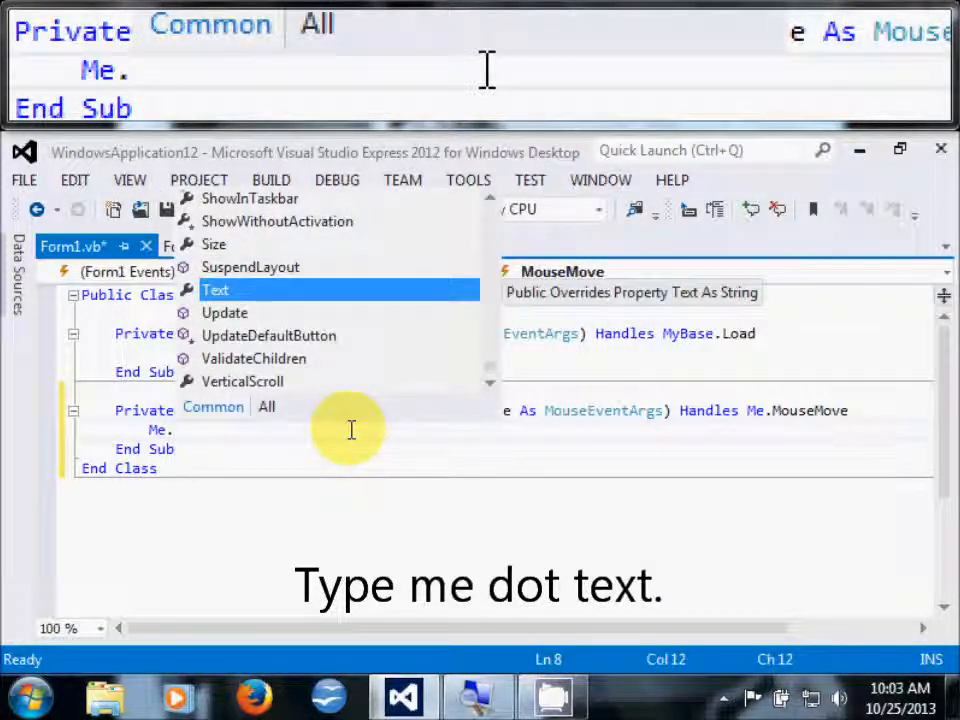
text(t)
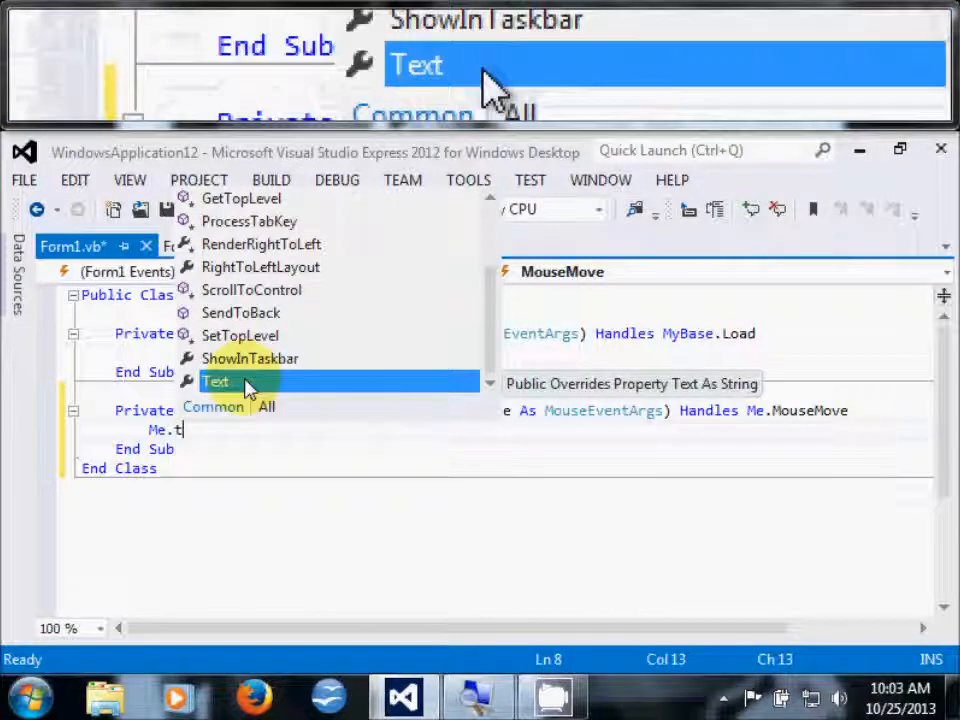
key(Tab)
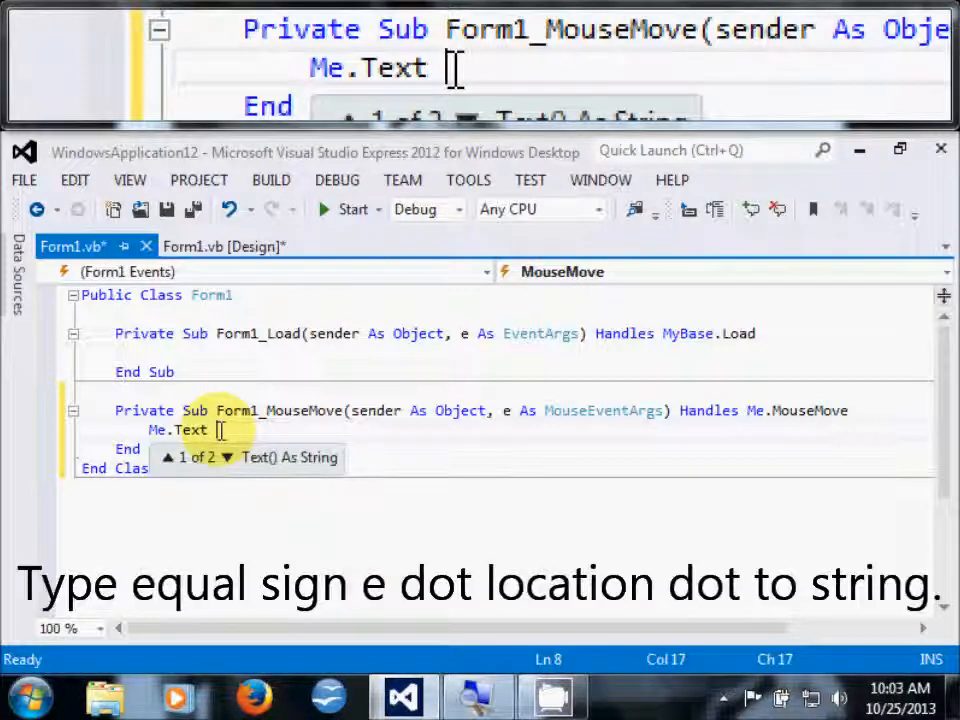
text(=e.)
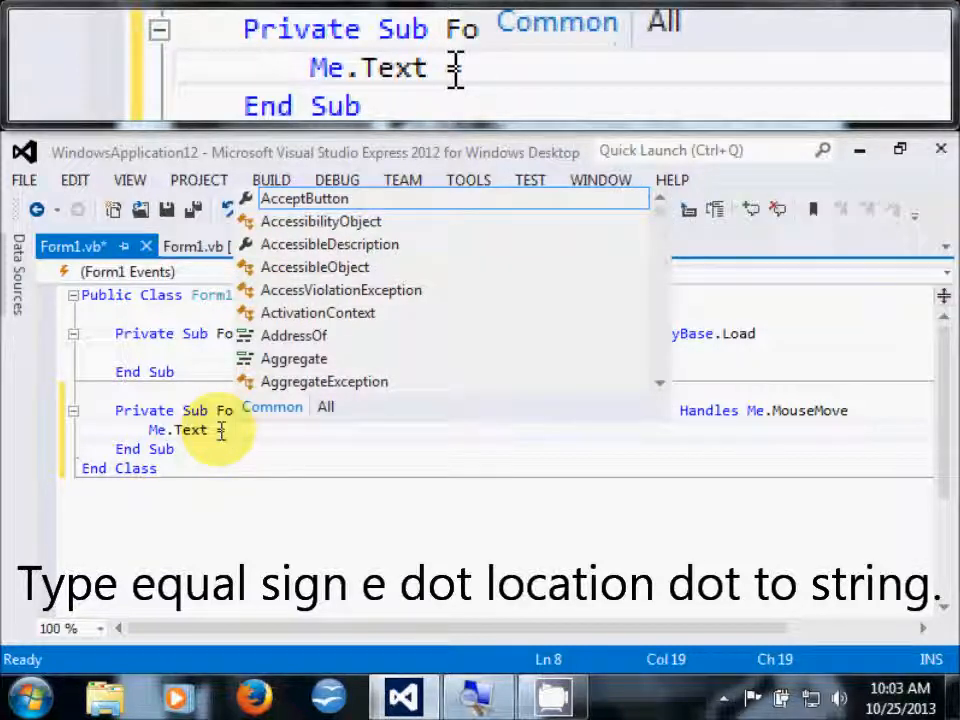
text(e)
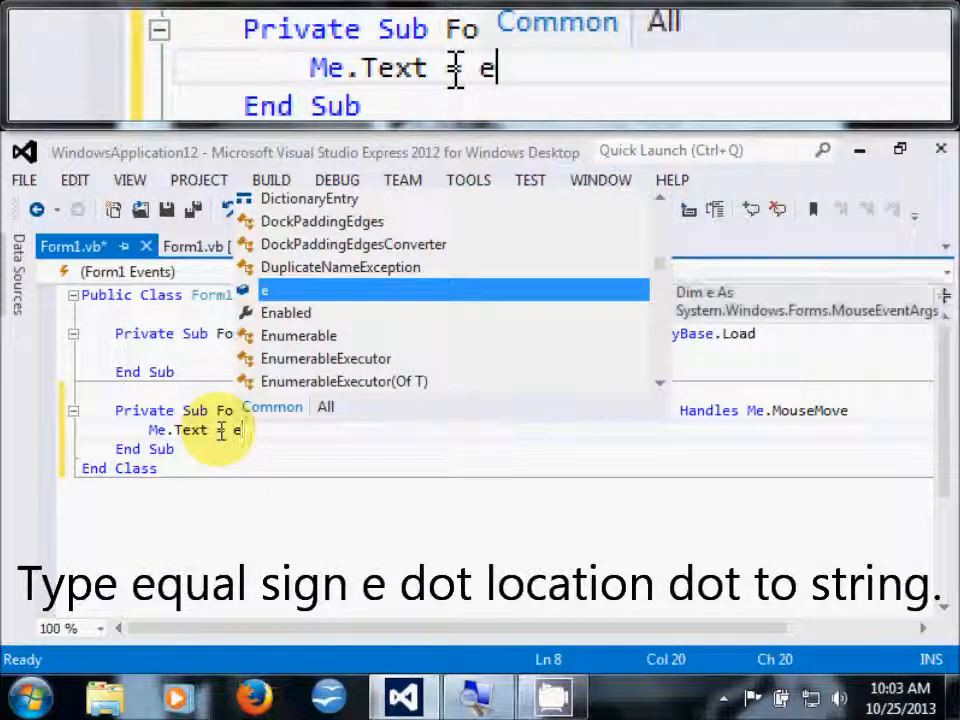
text(.Location)
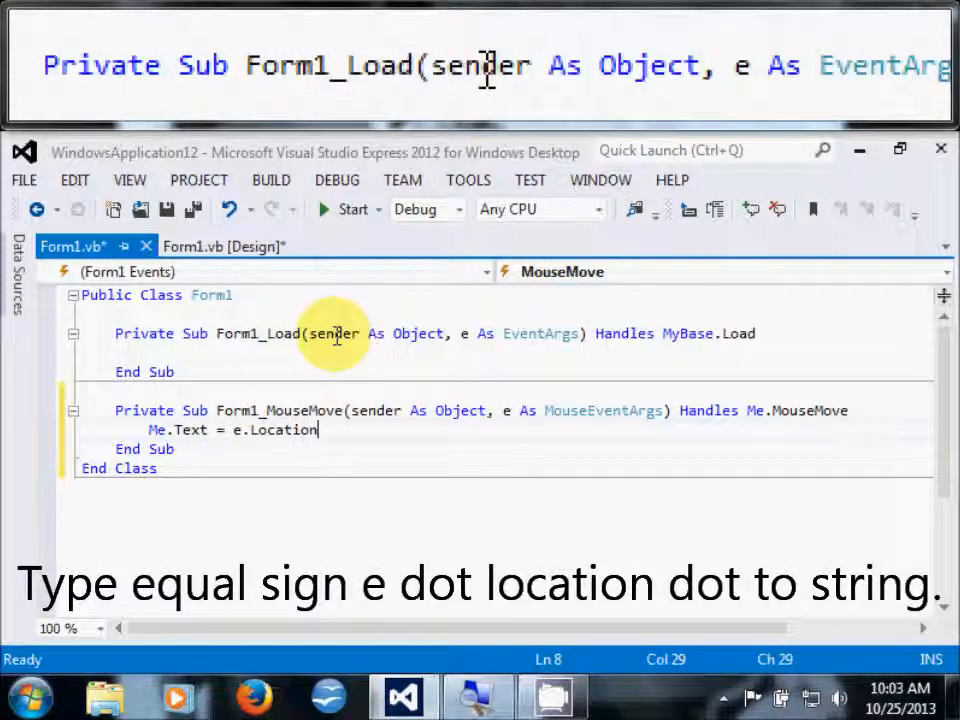
text(.ToString)
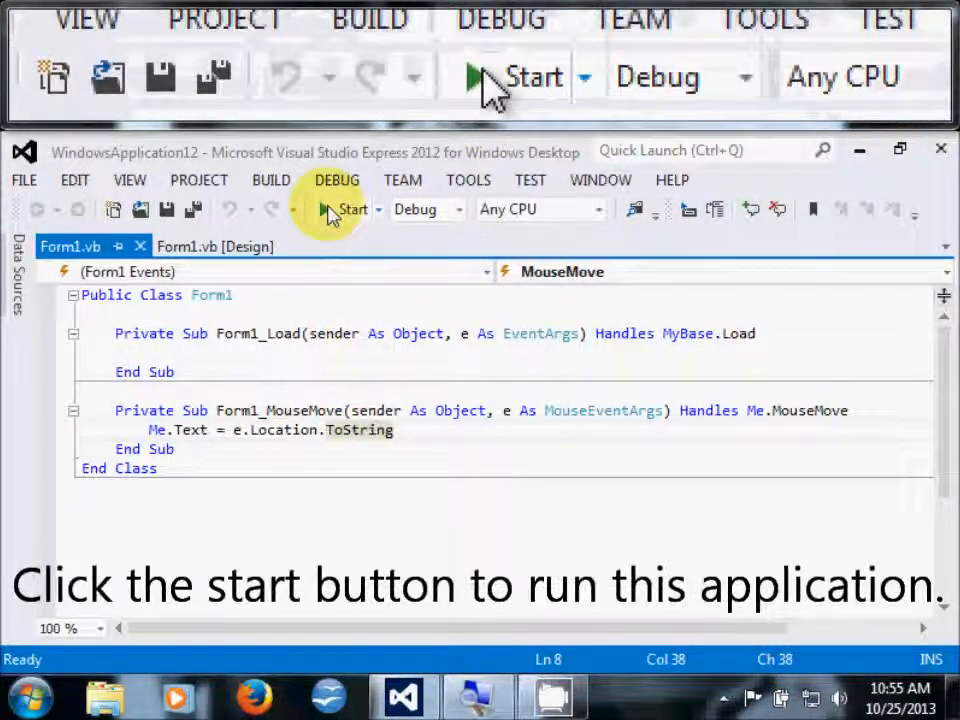
mouse_move(335, 209)
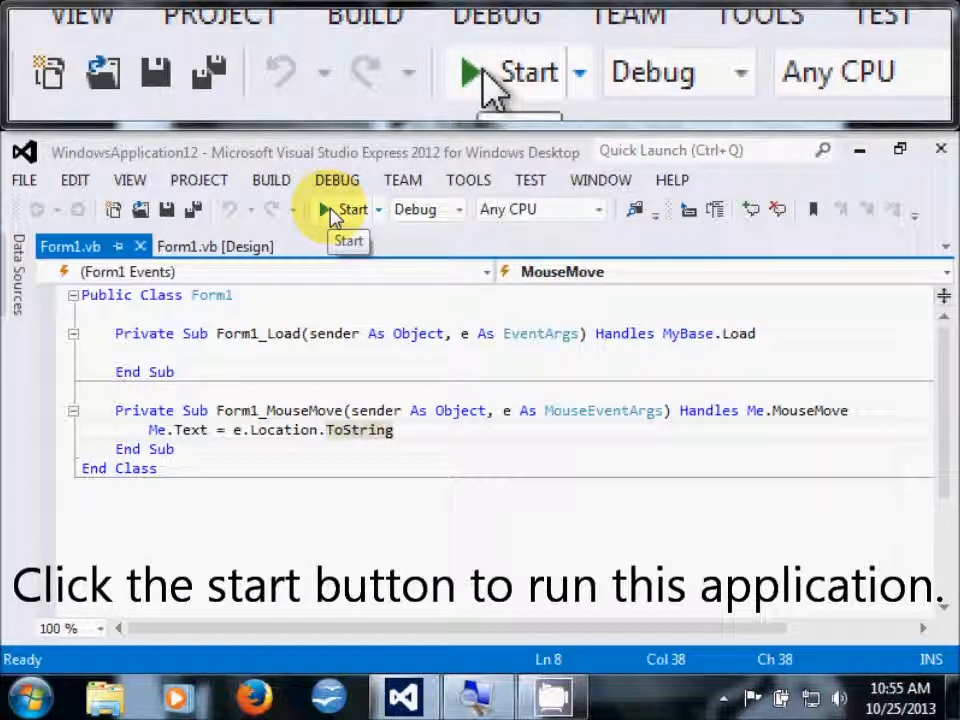
Step: Run WindowsApplication12 from the toolbar Start button to show pointer coordinates in the title
click(505, 72)
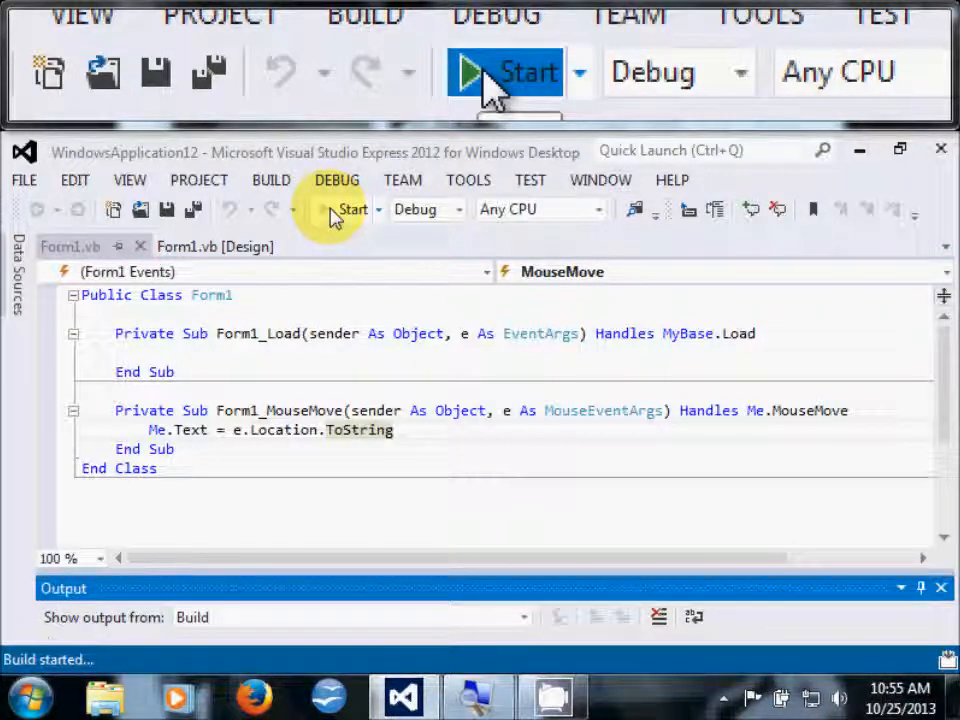
click(517, 72)
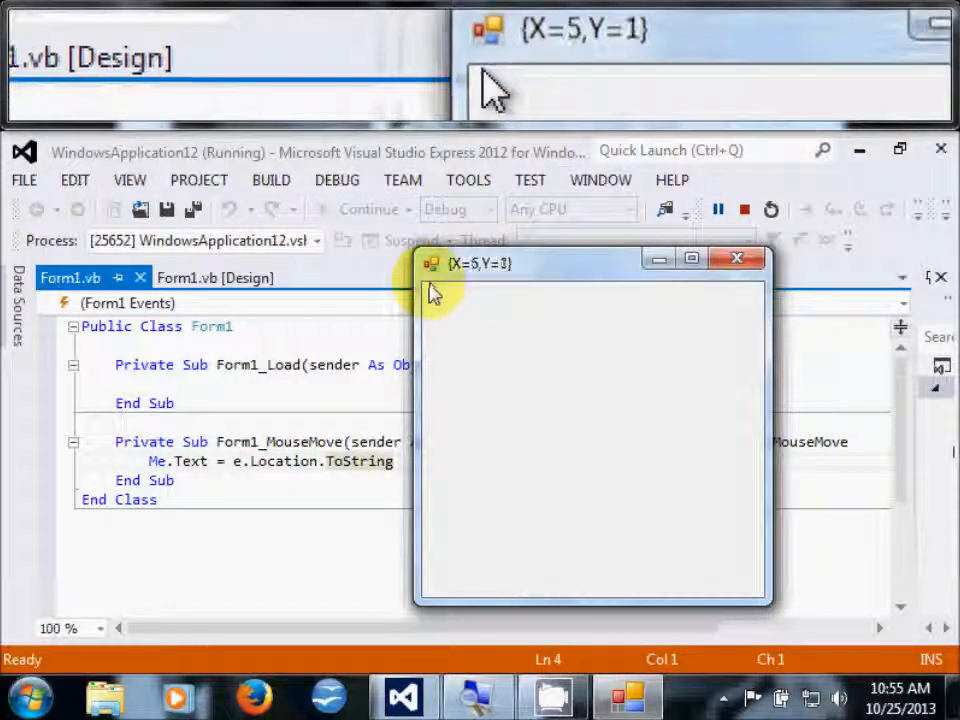
mouse_move(425, 292)
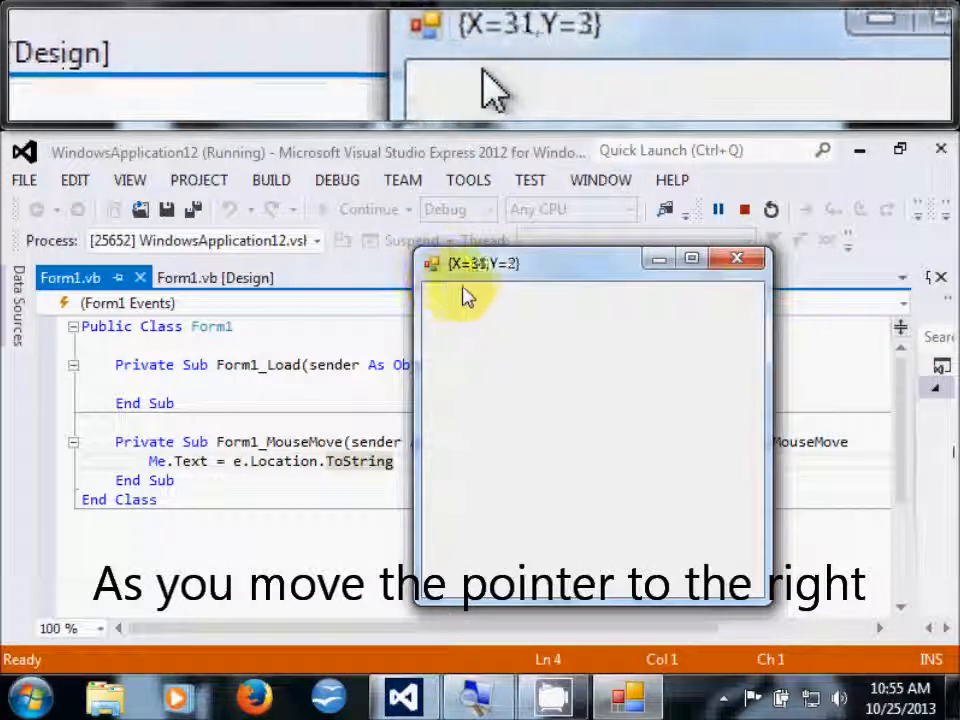
mouse_move(490, 295)
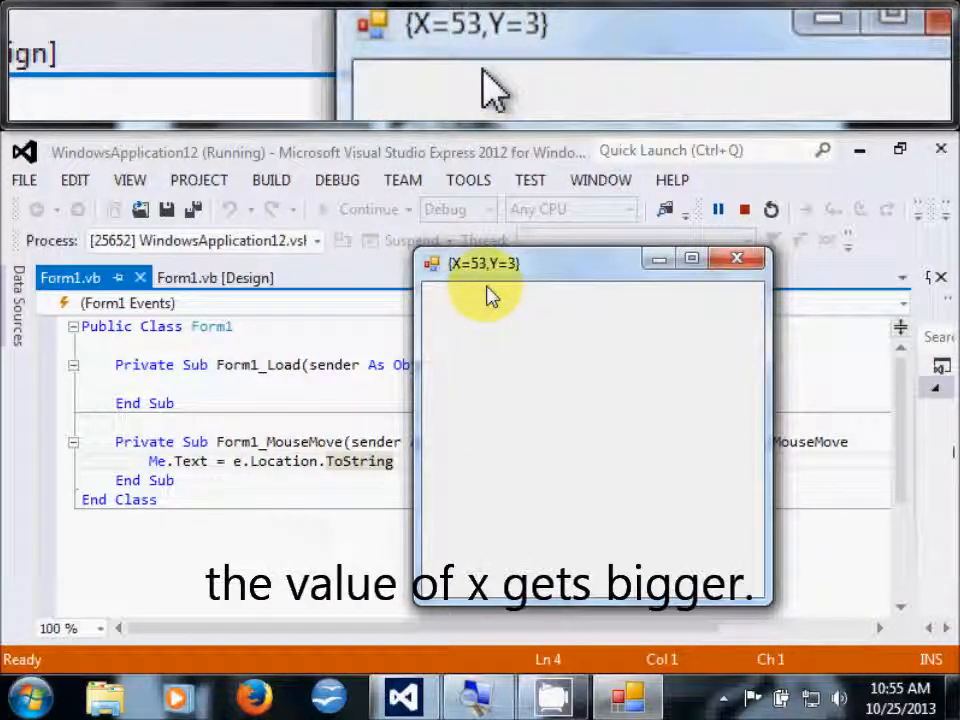
mouse_move(540, 295)
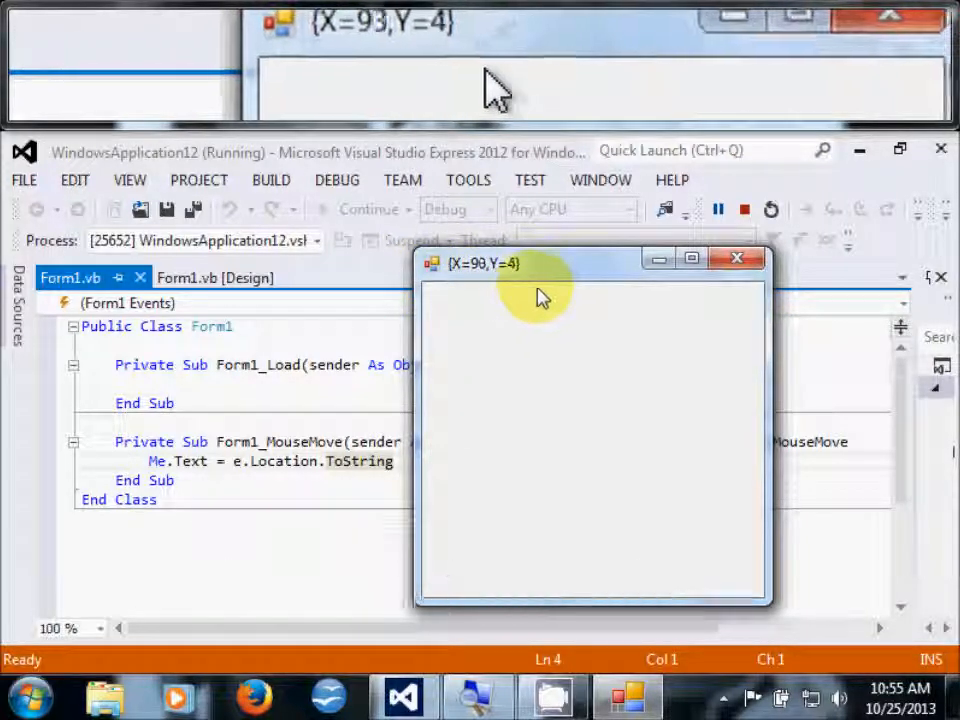
mouse_move(575, 295)
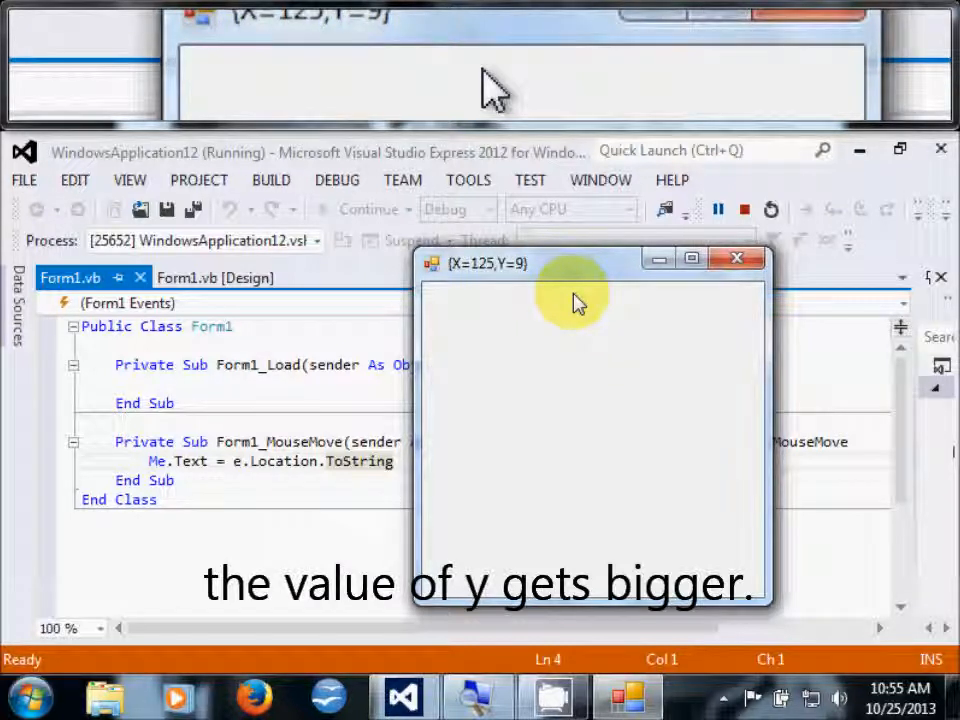
mouse_move(575, 315)
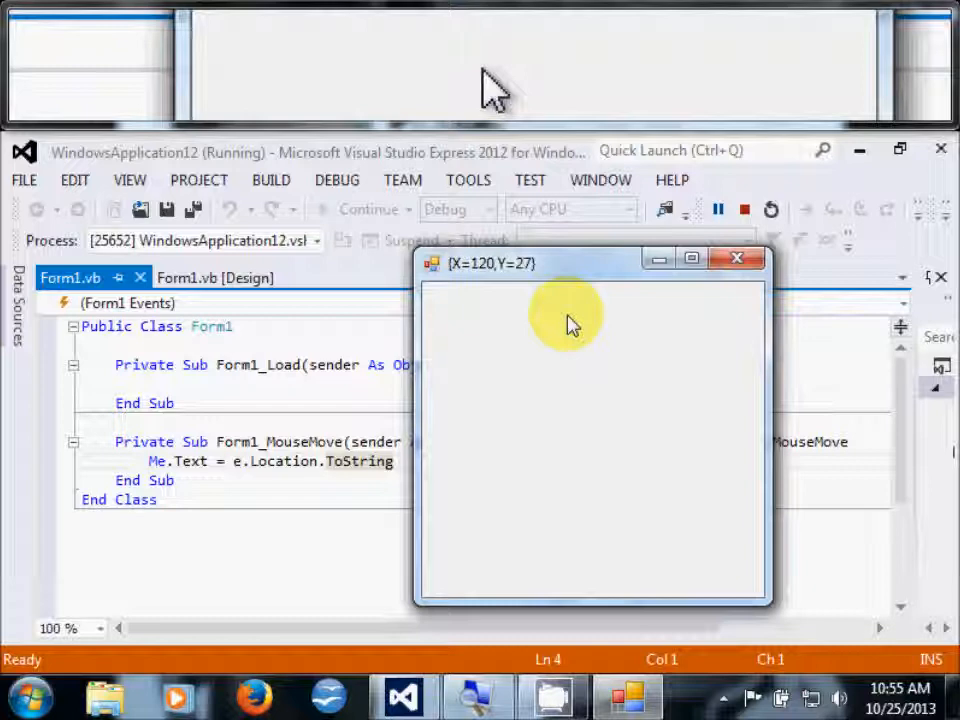
mouse_move(462, 290)
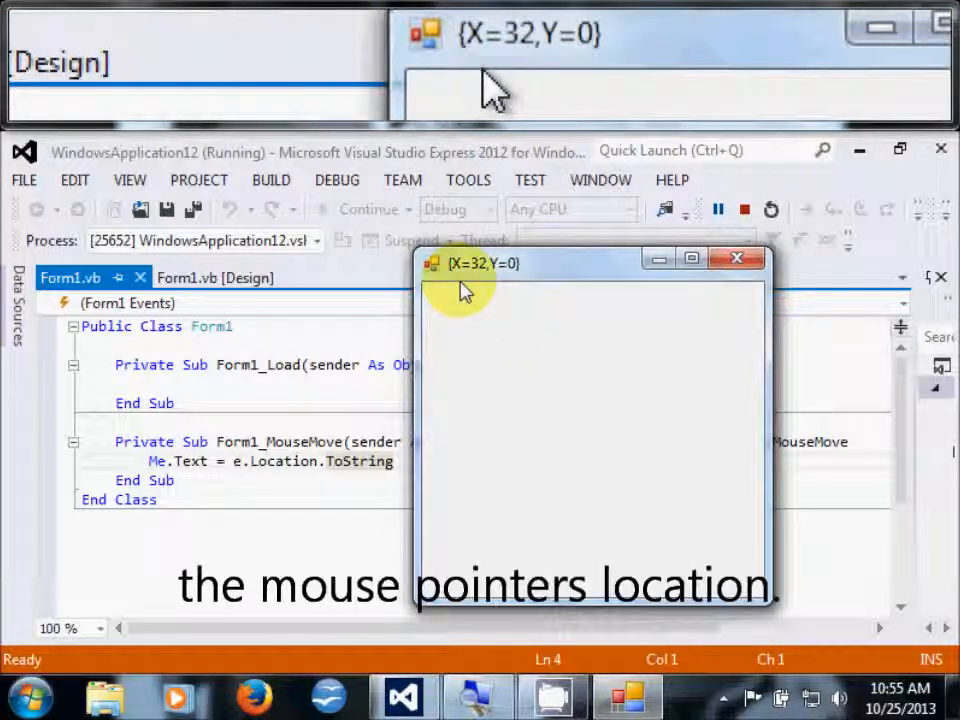
mouse_move(490, 290)
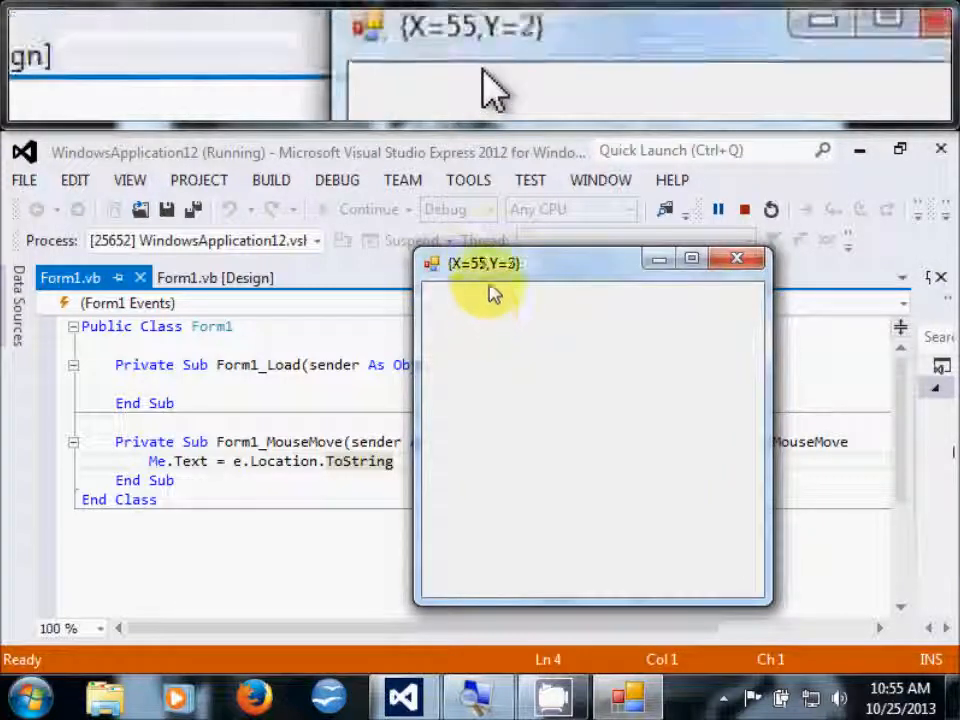
mouse_move(493, 283)
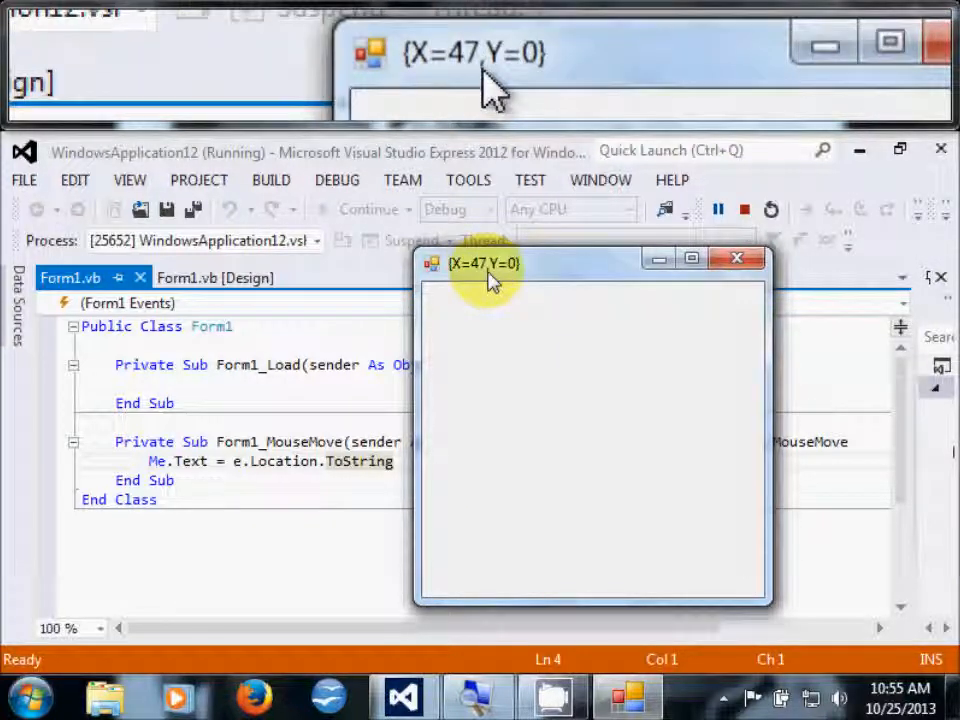